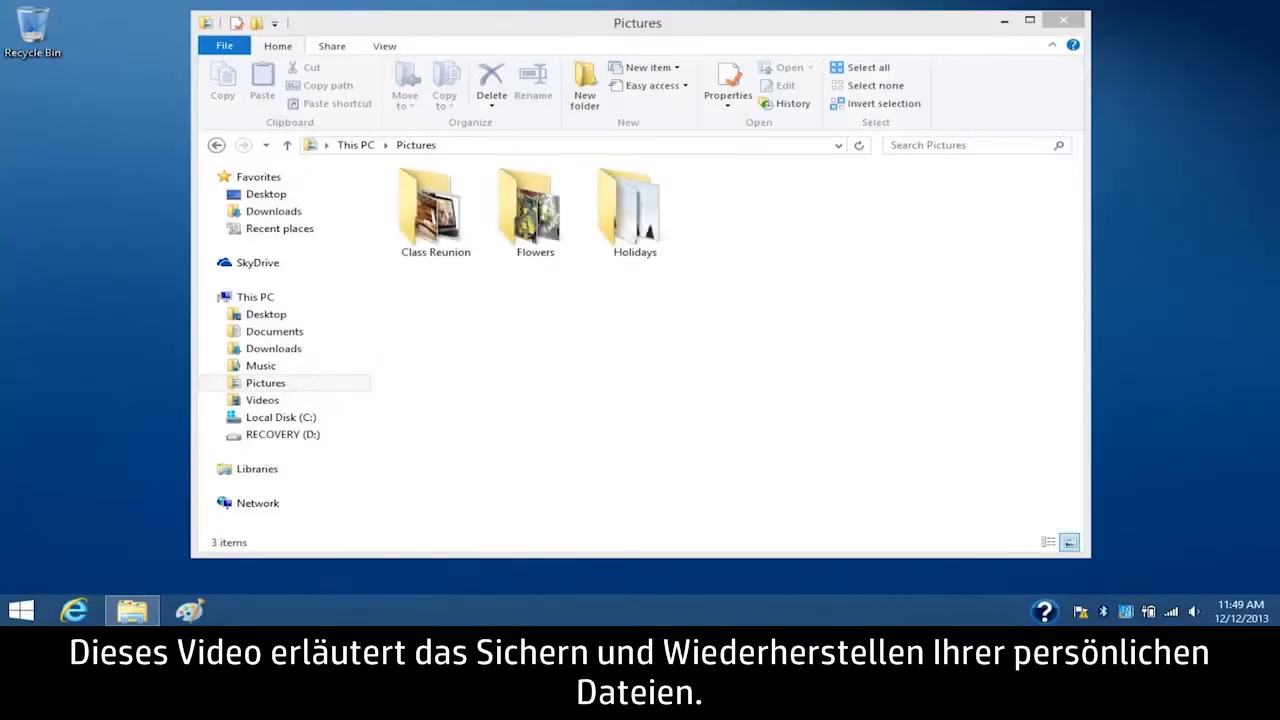
- Reach the File History page in Control Panel, showing it off with the HP v220w drive
left_click(256, 296)
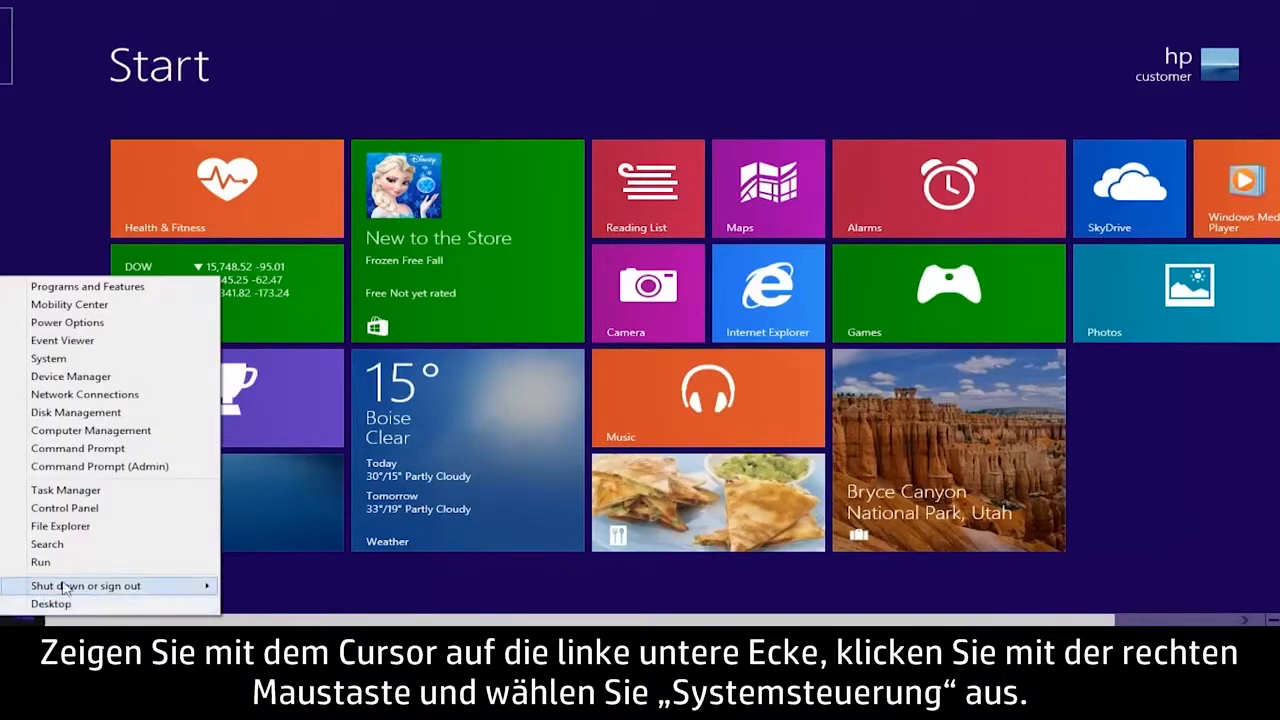
left_click(64, 508)
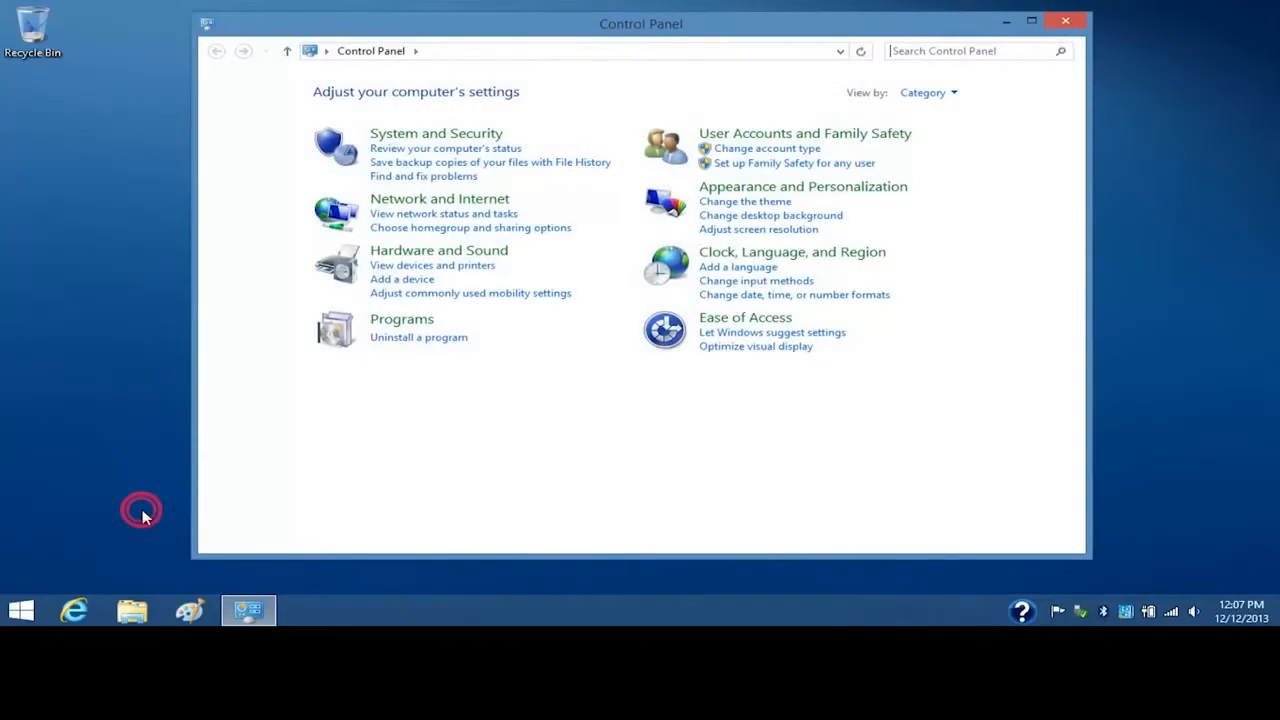
mouse_move(212, 436)
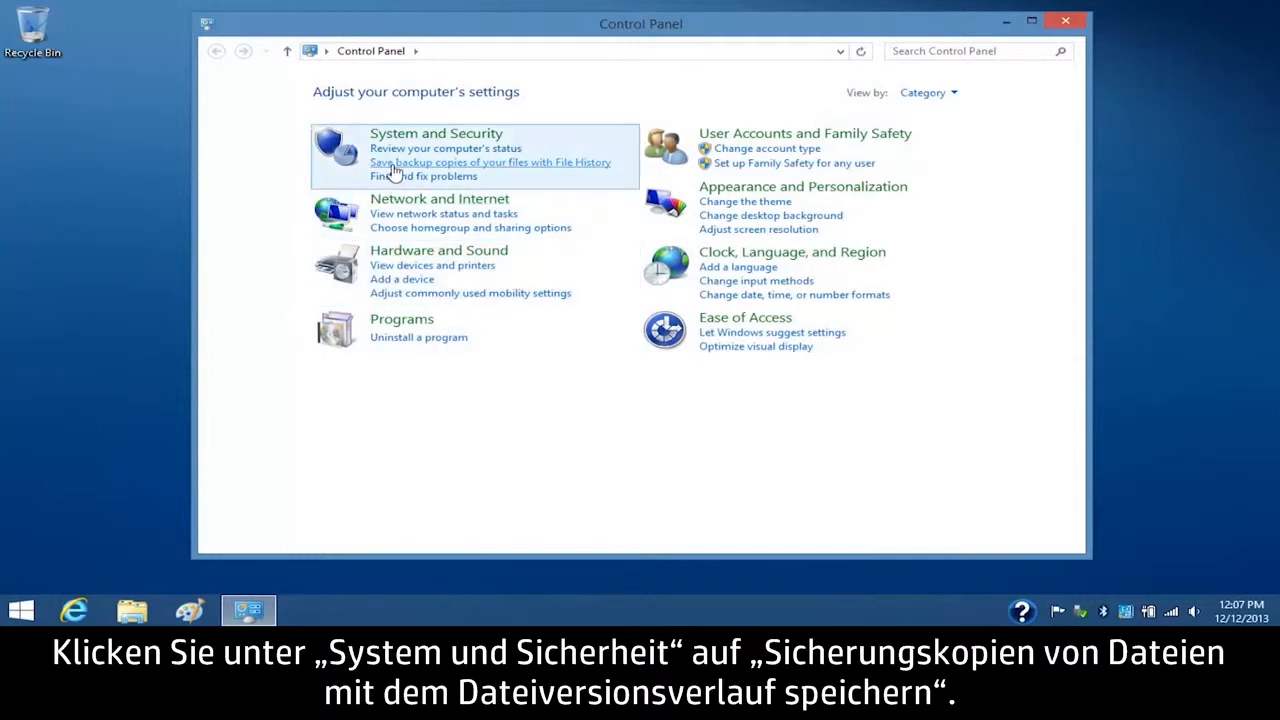
left_click(490, 162)
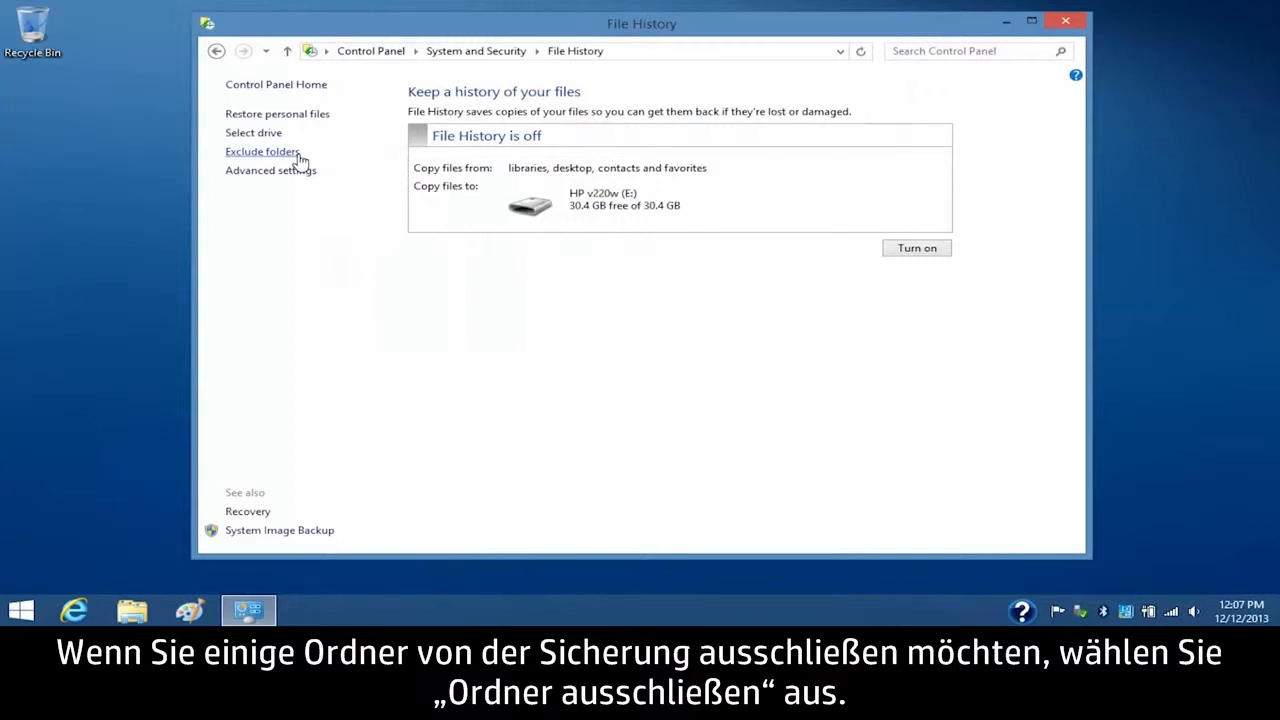
- Add the Videos library to File History's excluded folders and save the change
left_click(260, 152)
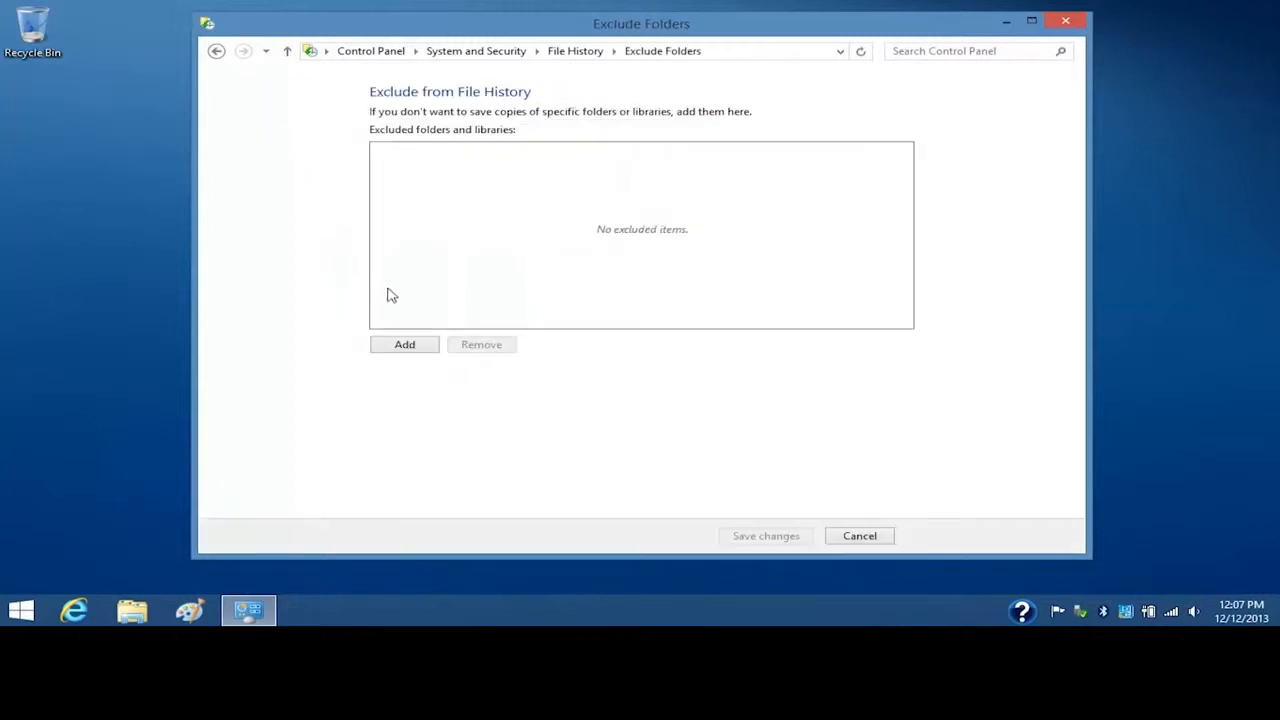
left_click(404, 344)
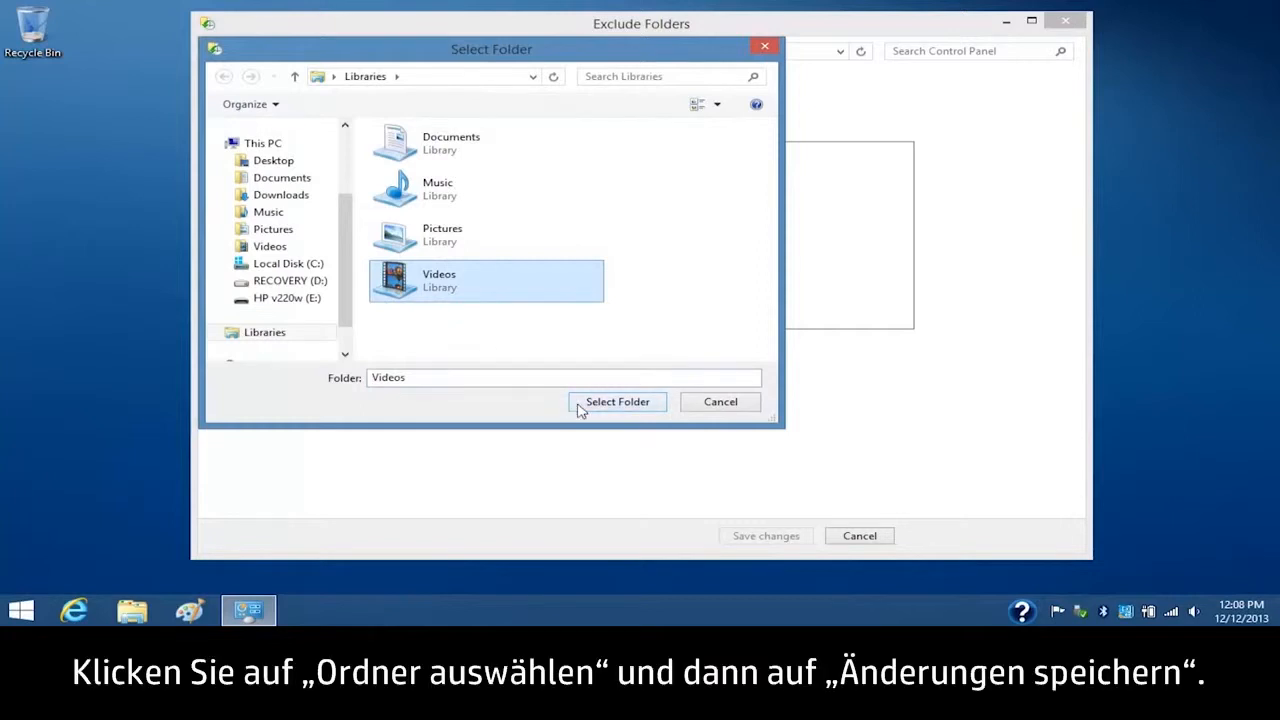
left_click(616, 400)
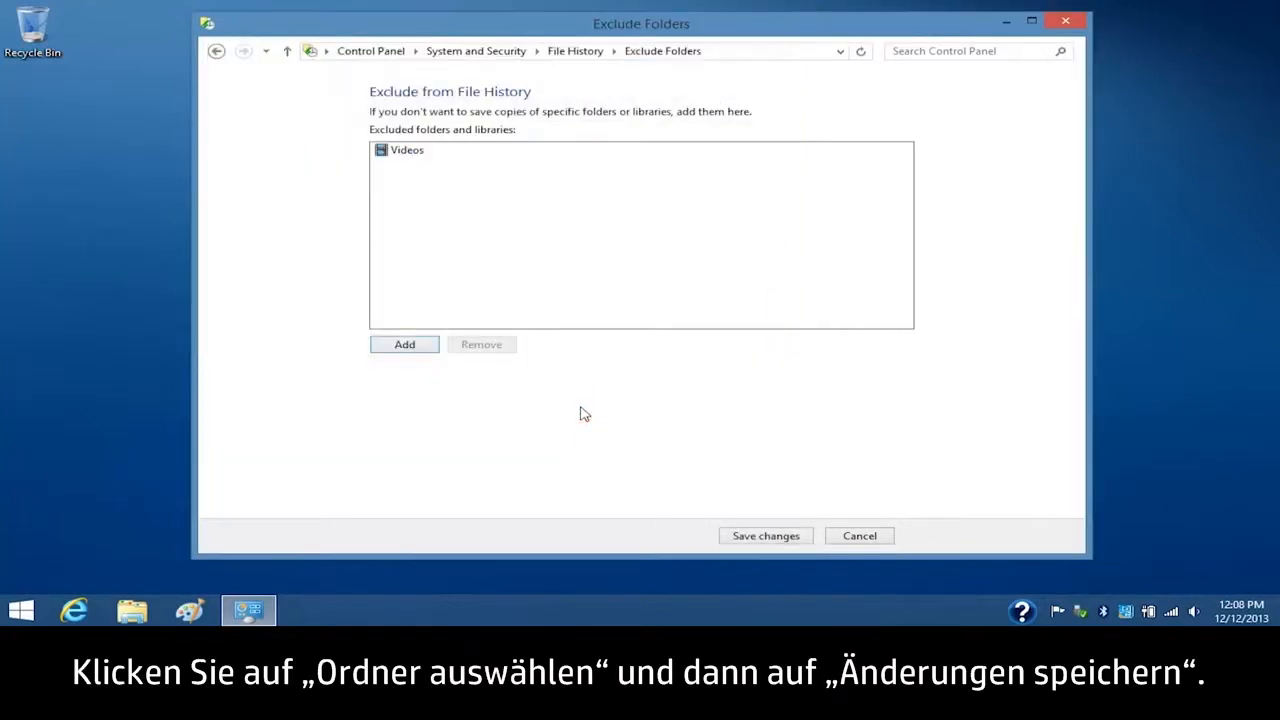
left_click(764, 536)
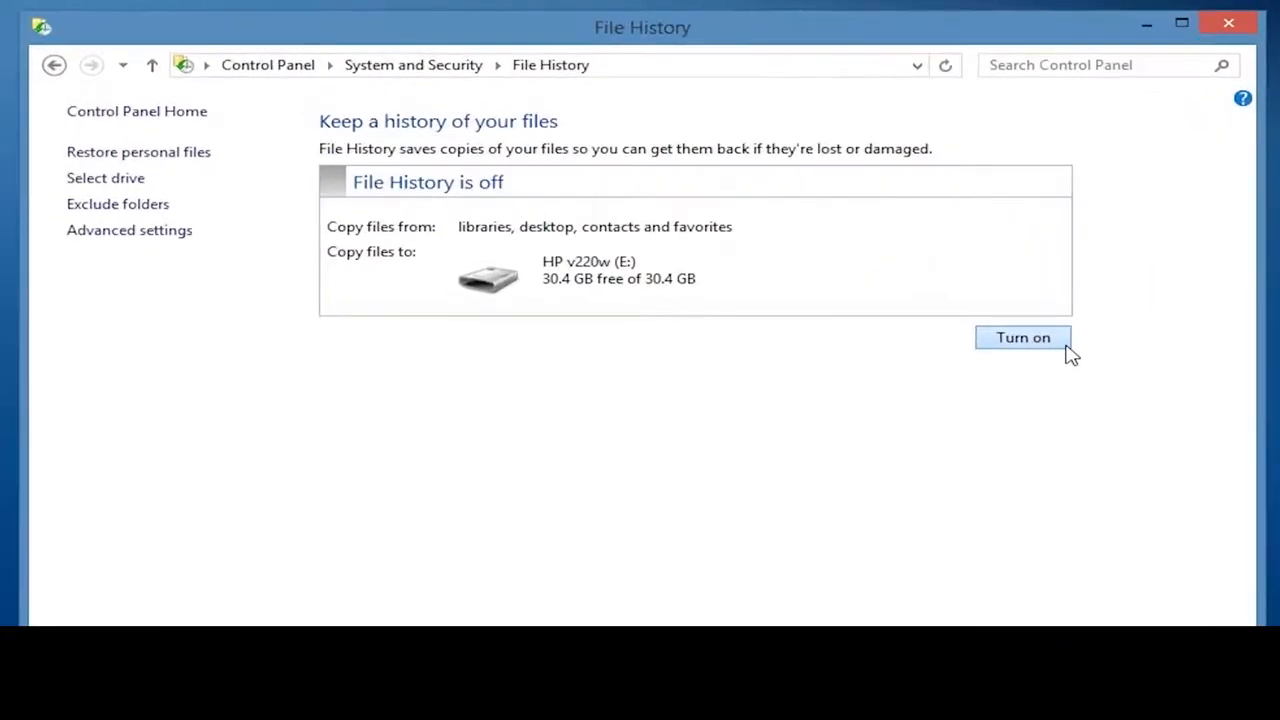
- Turn File History on so files copy to the HP v220w drive
left_click(1022, 336)
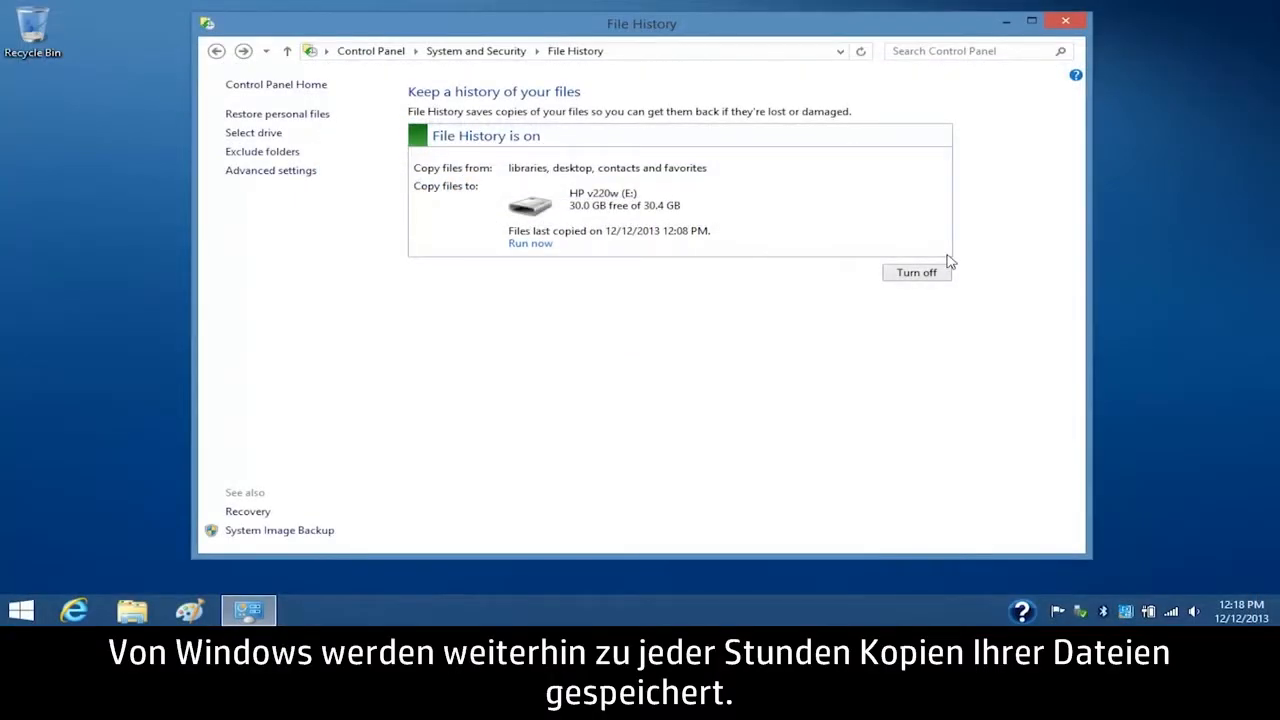
mouse_move(318, 180)
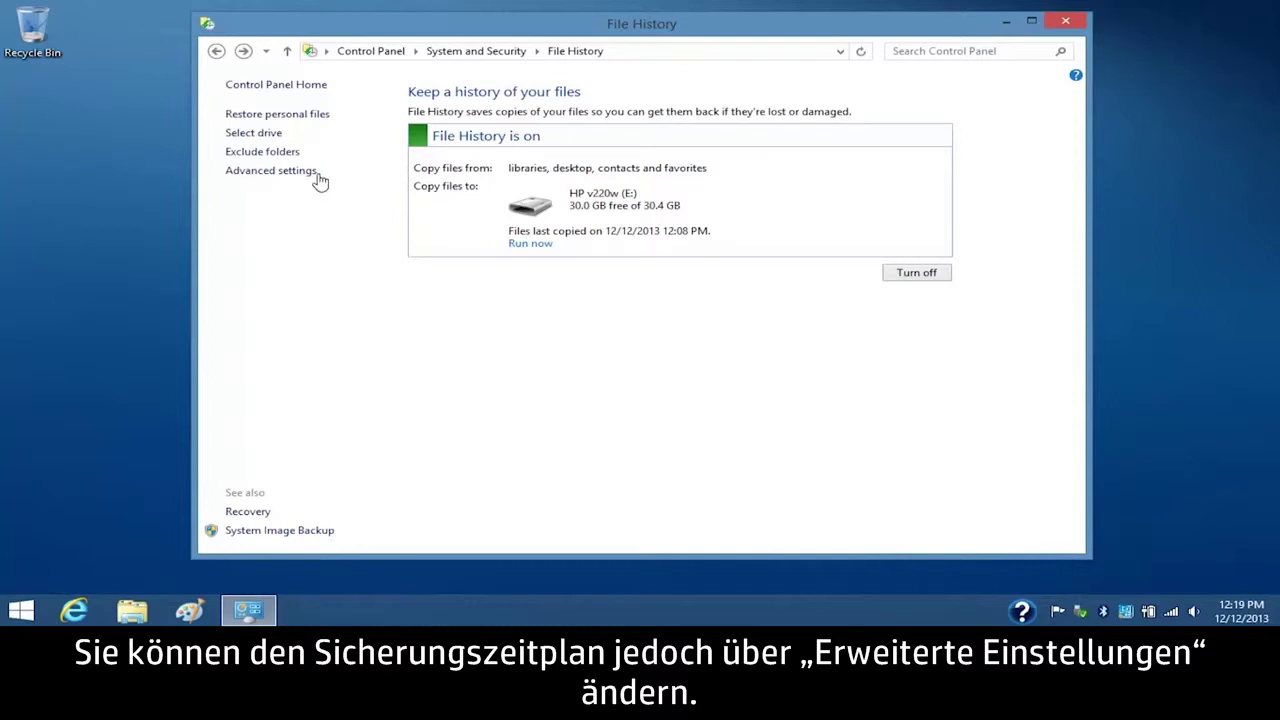
- In Advanced settings, save copies every 3 hours and choose how long versions are kept
left_click(270, 170)
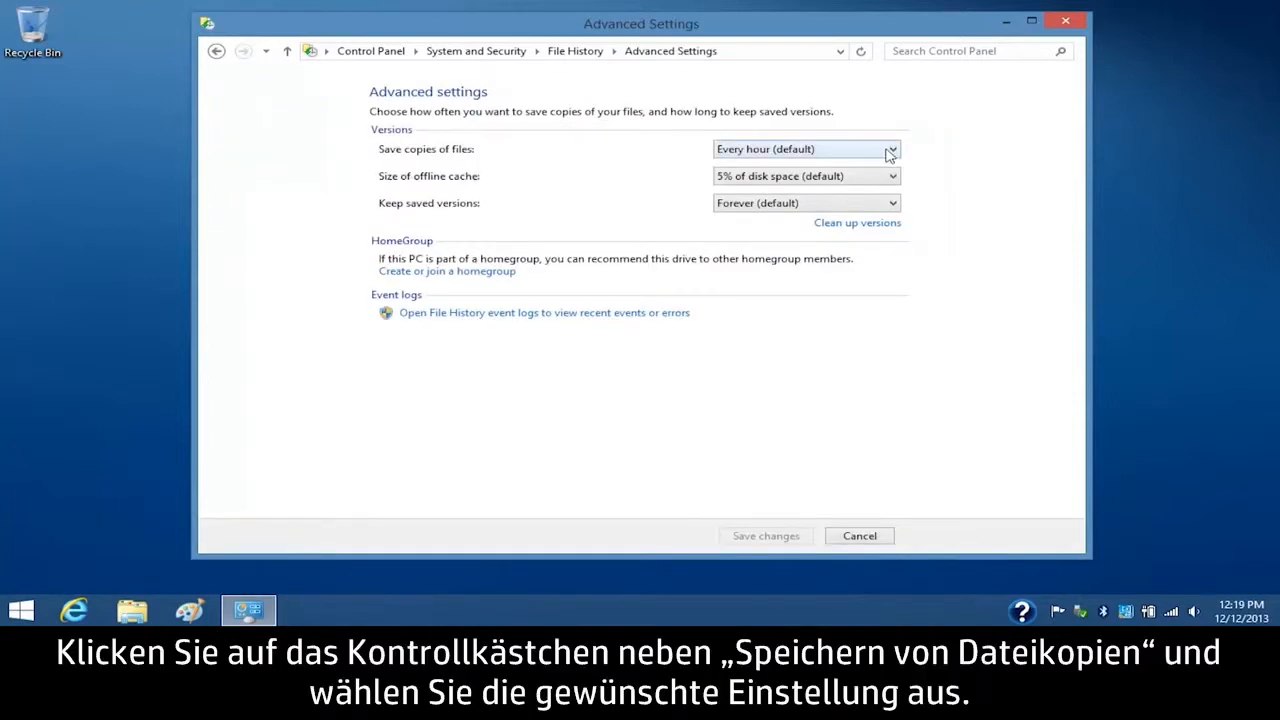
left_click(888, 148)
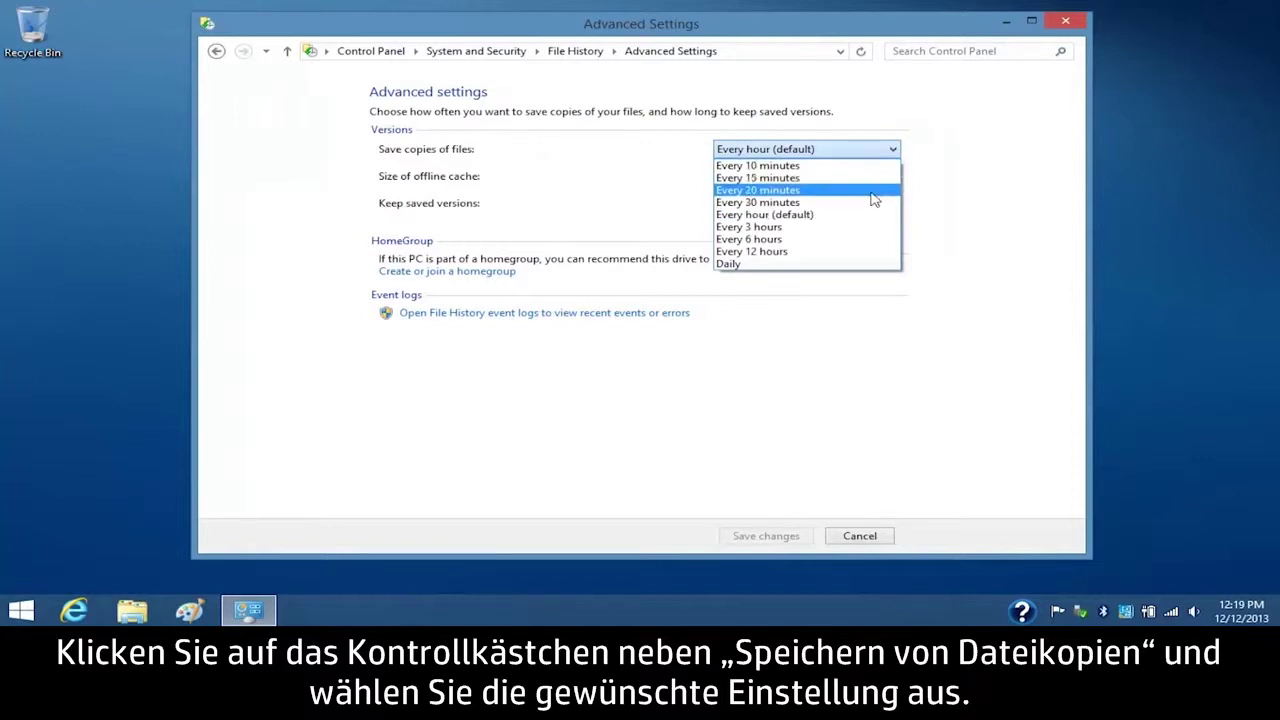
left_click(748, 226)
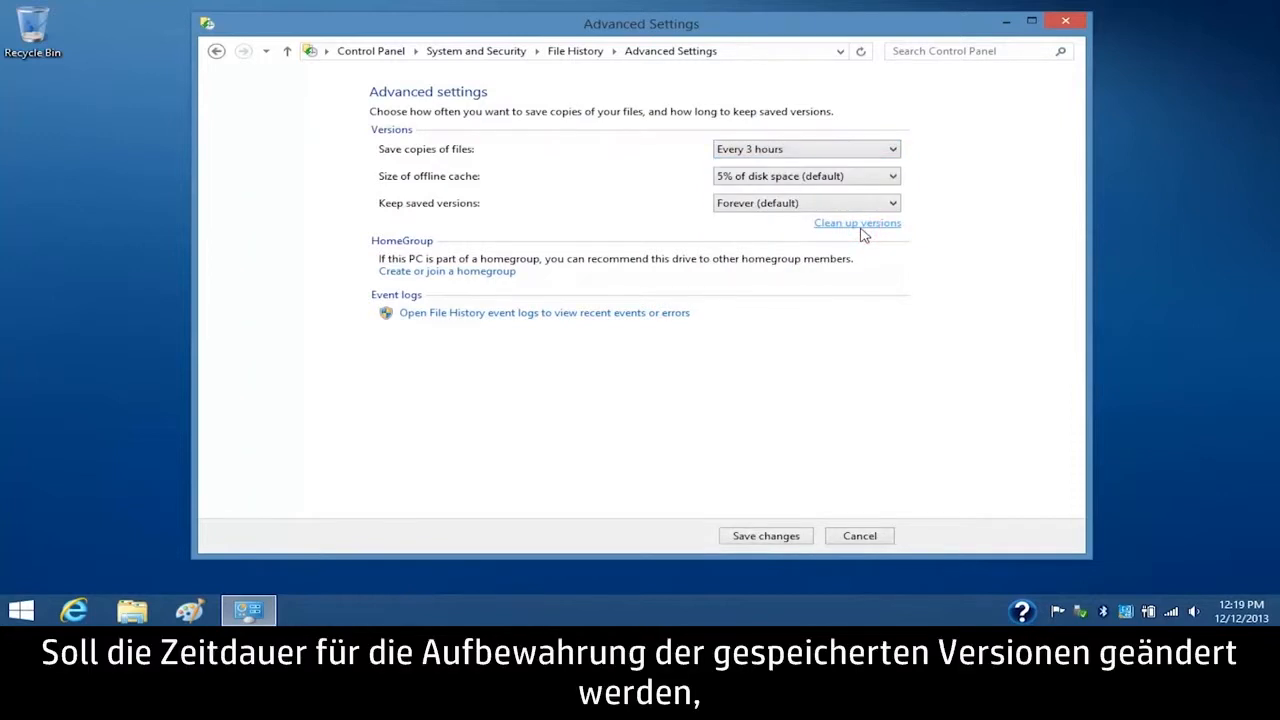
mouse_move(872, 222)
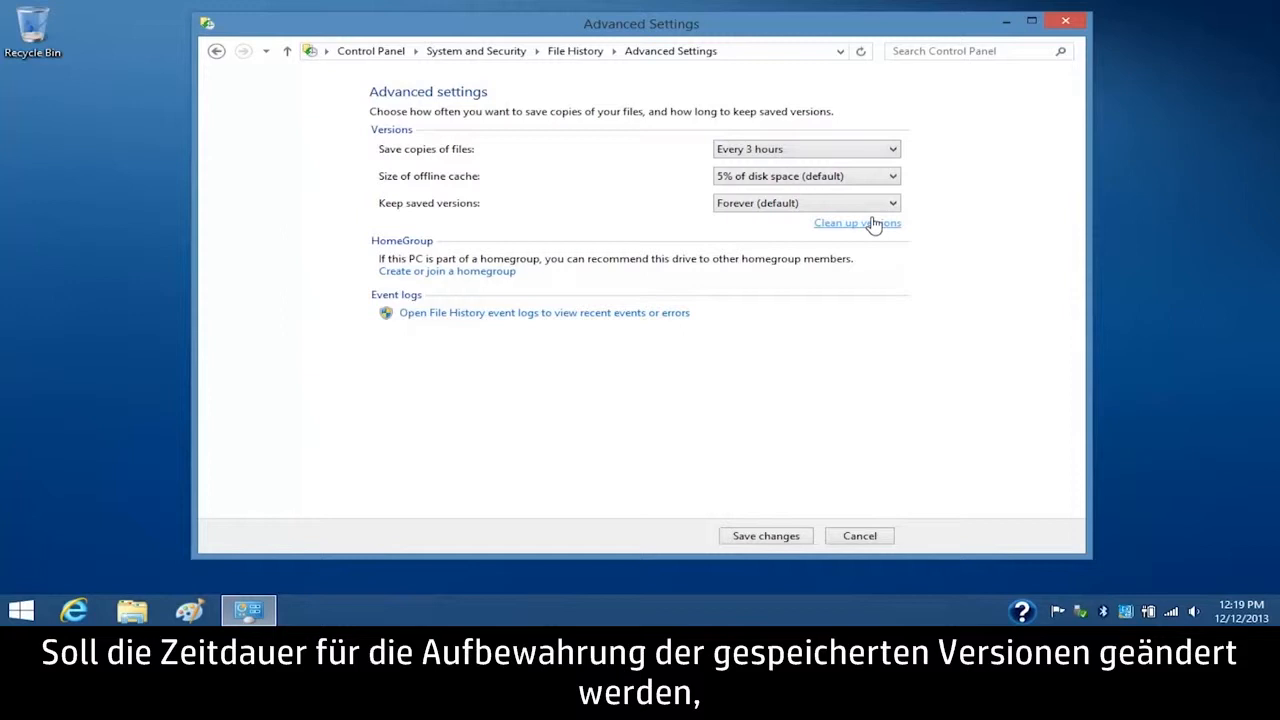
left_click(892, 204)
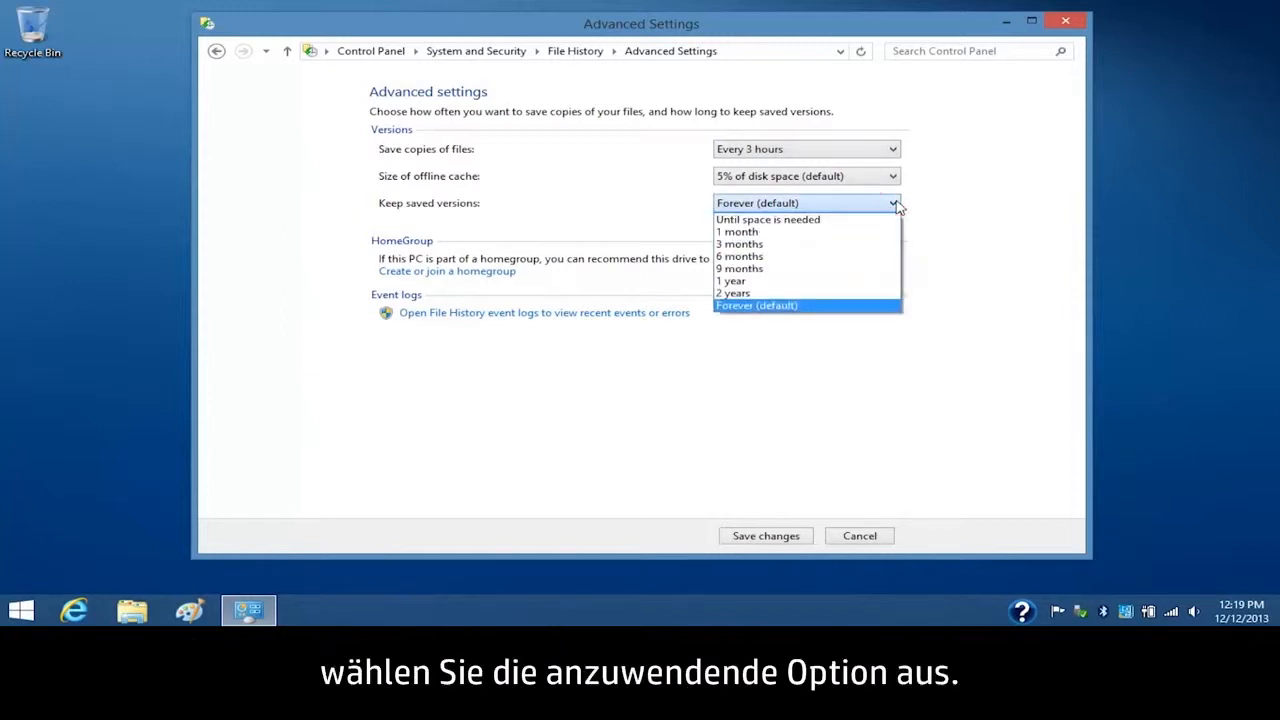
left_click(740, 244)
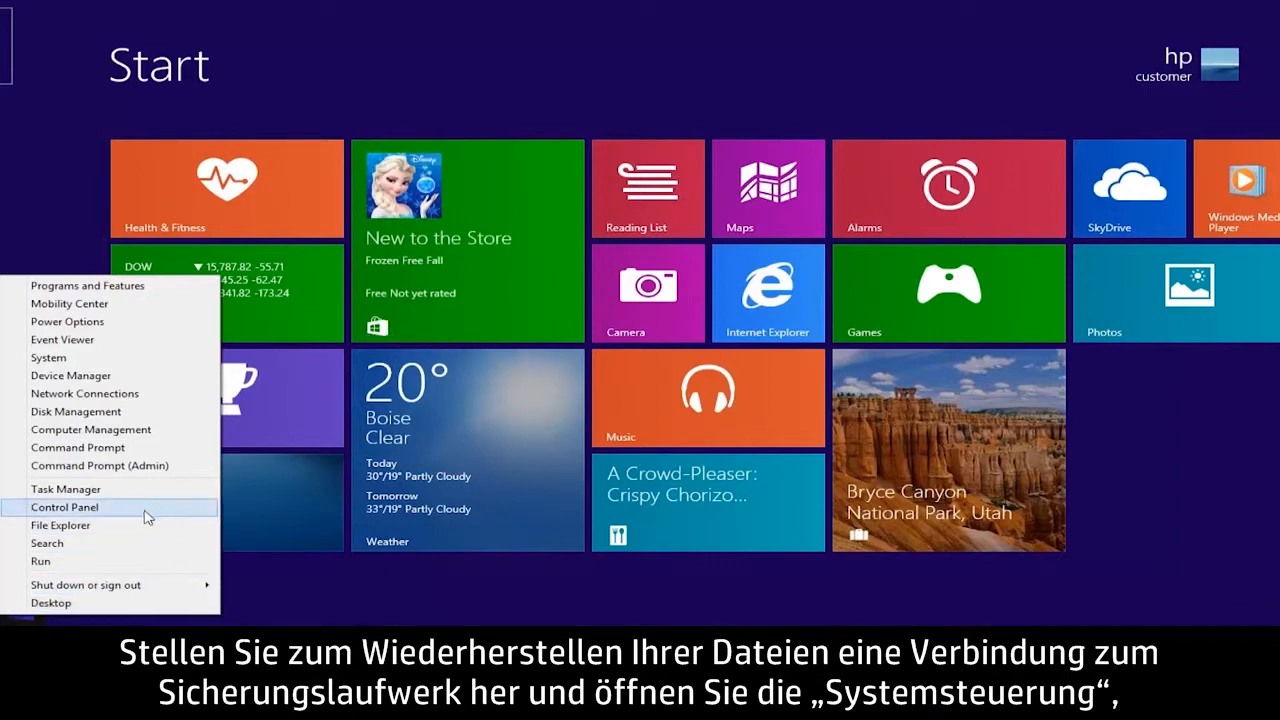
- Return to File History in Control Panel and begin restoring personal files
left_click(64, 508)
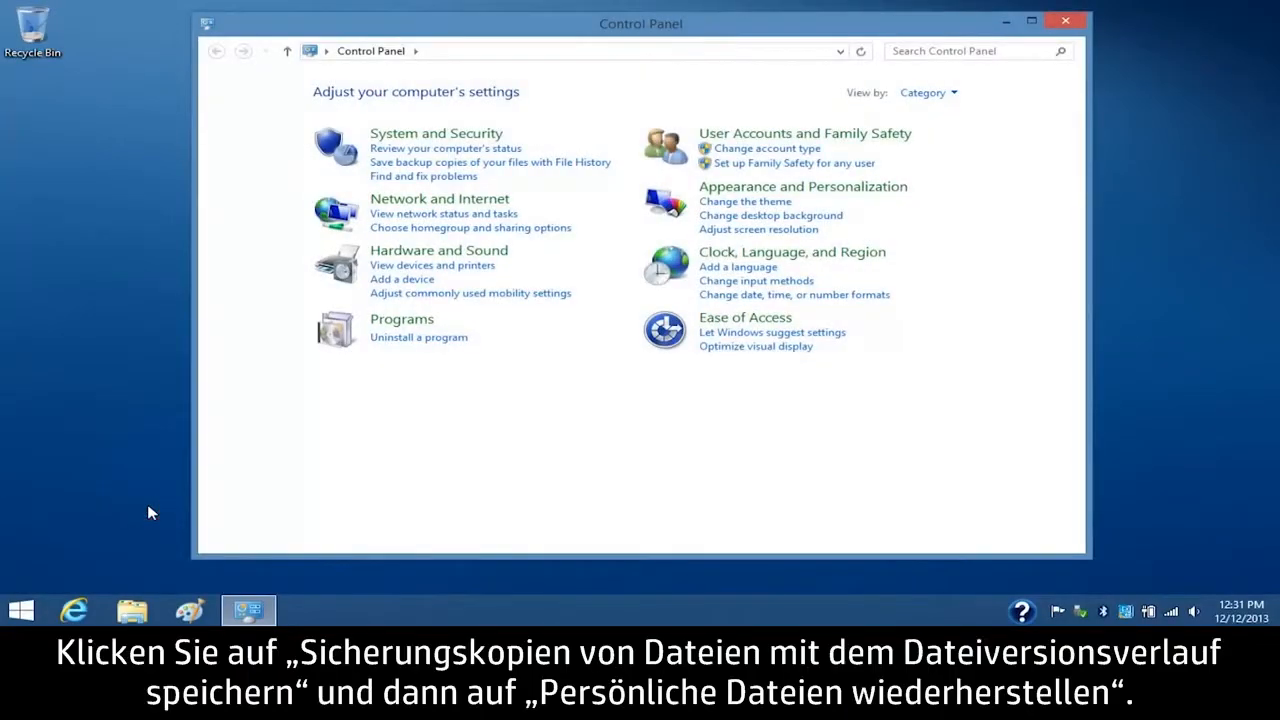
mouse_move(384, 174)
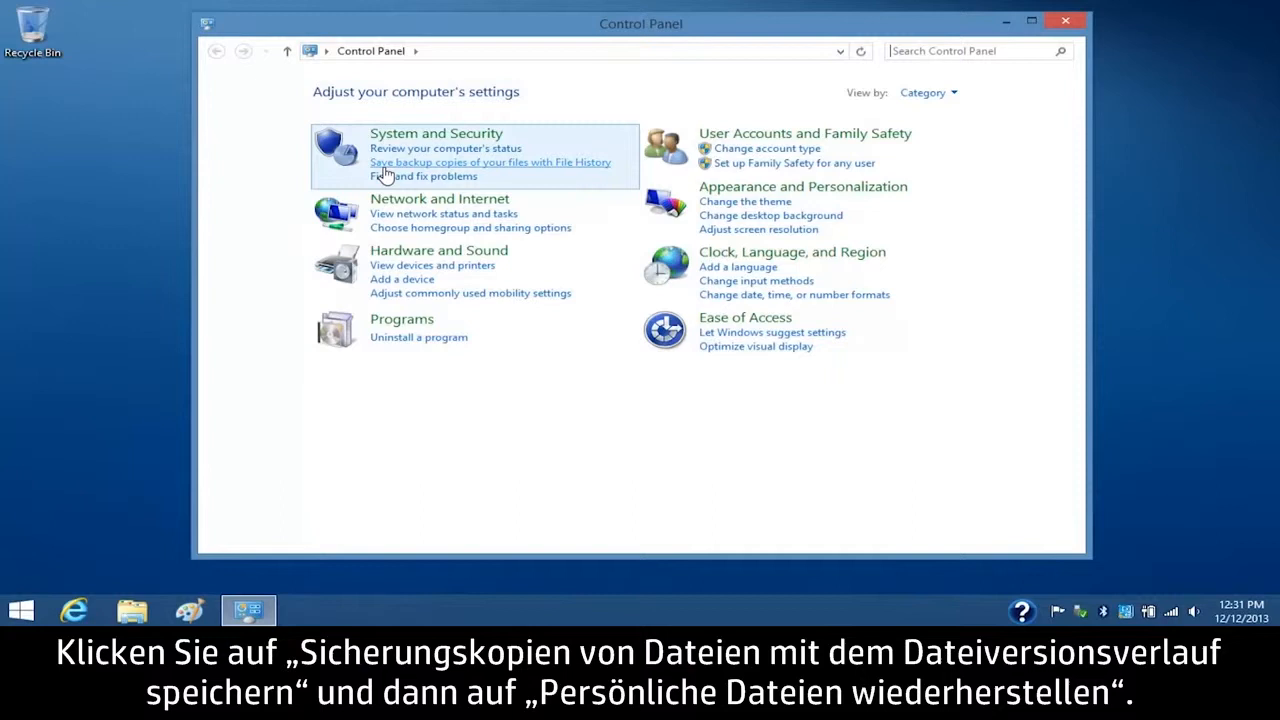
left_click(492, 162)
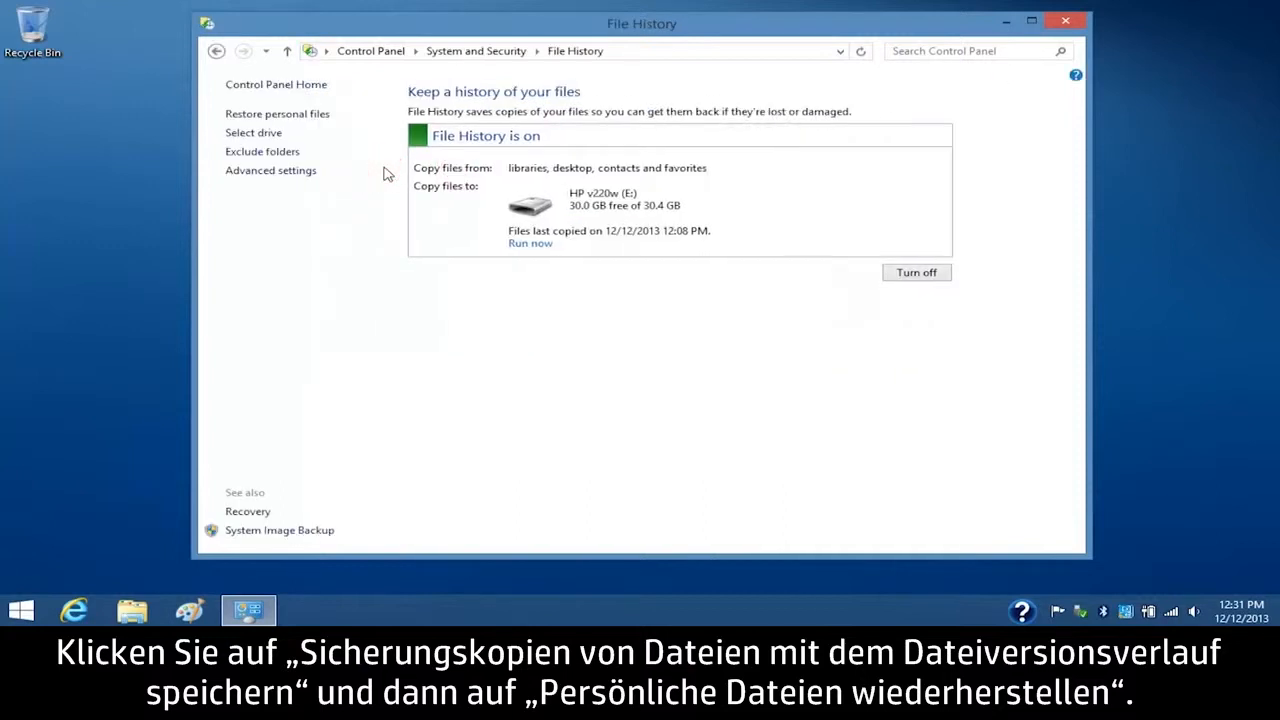
left_click(276, 112)
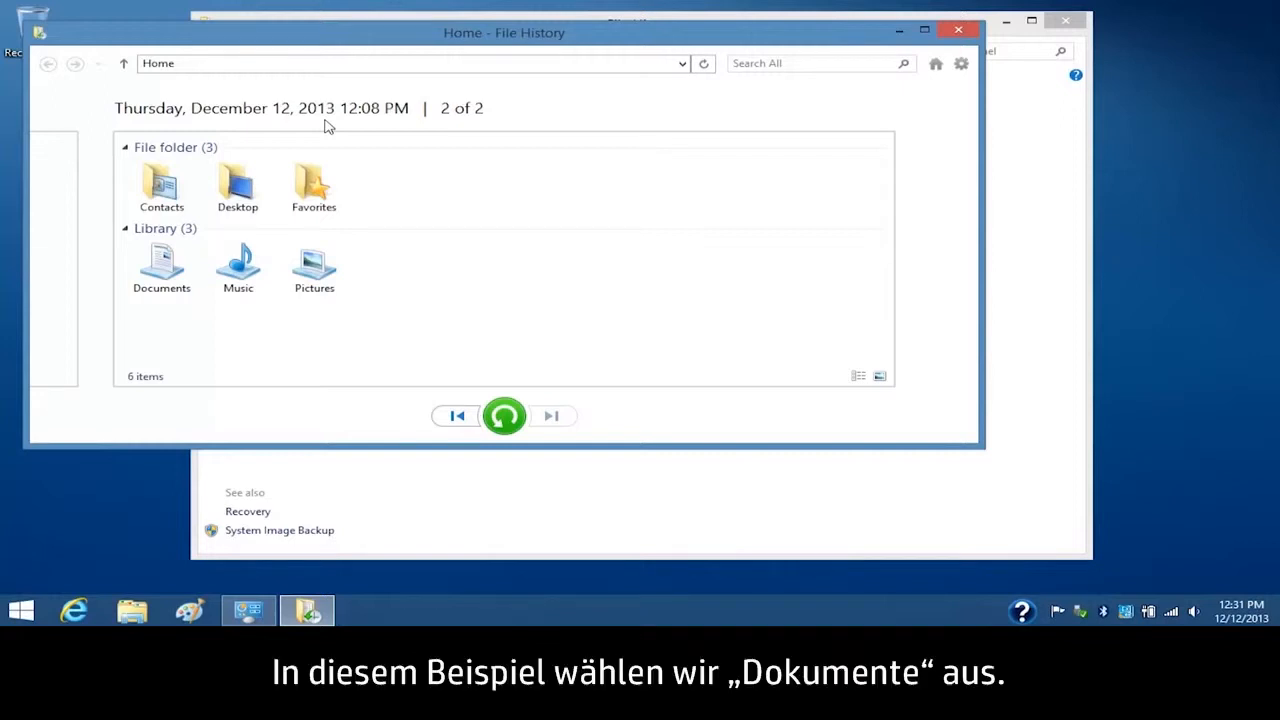
- Select the Documents library from the December 12, 2013 backup for restore
left_click(160, 264)
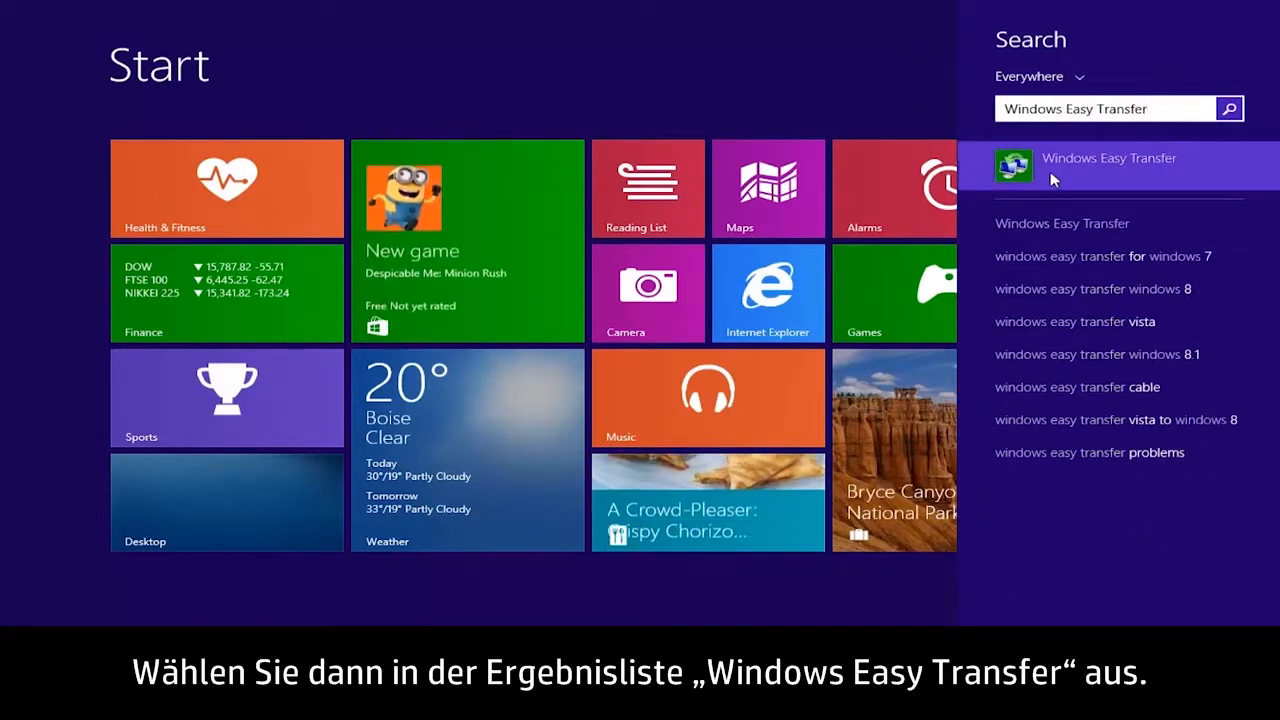
- Launch Windows Easy Transfer from search and continue past its welcome page
left_click(1108, 158)
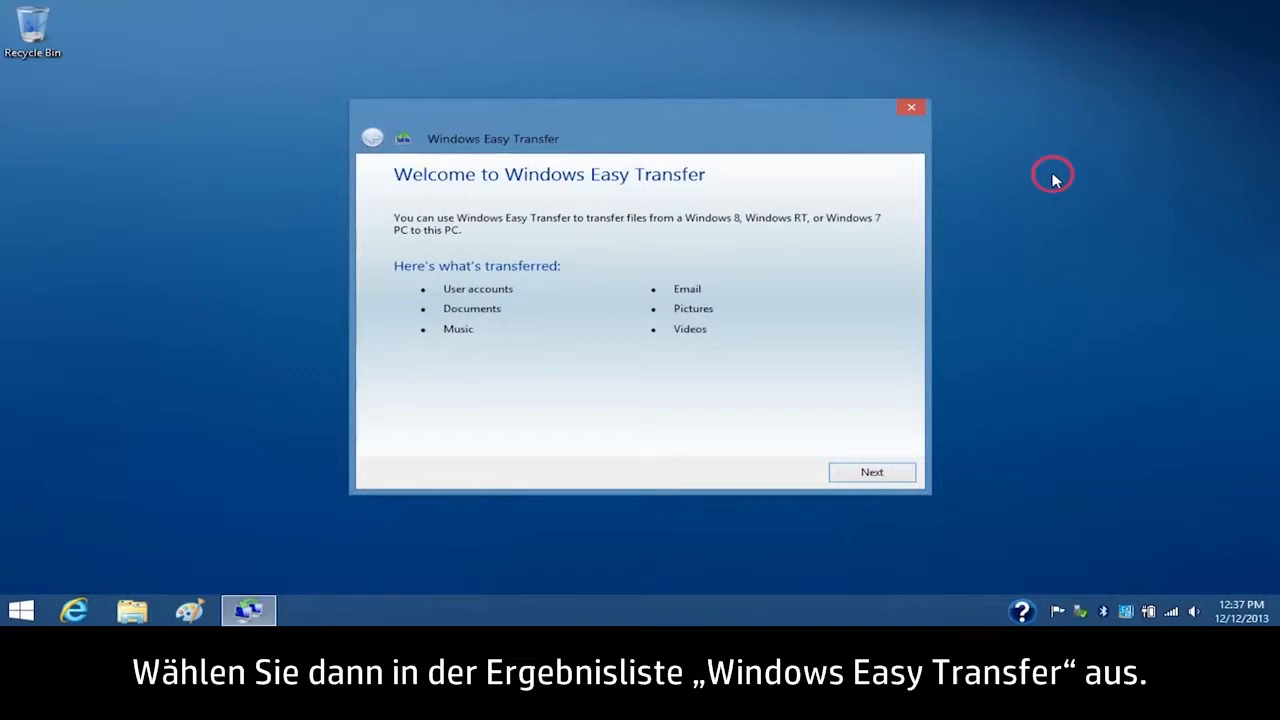
mouse_move(928, 390)
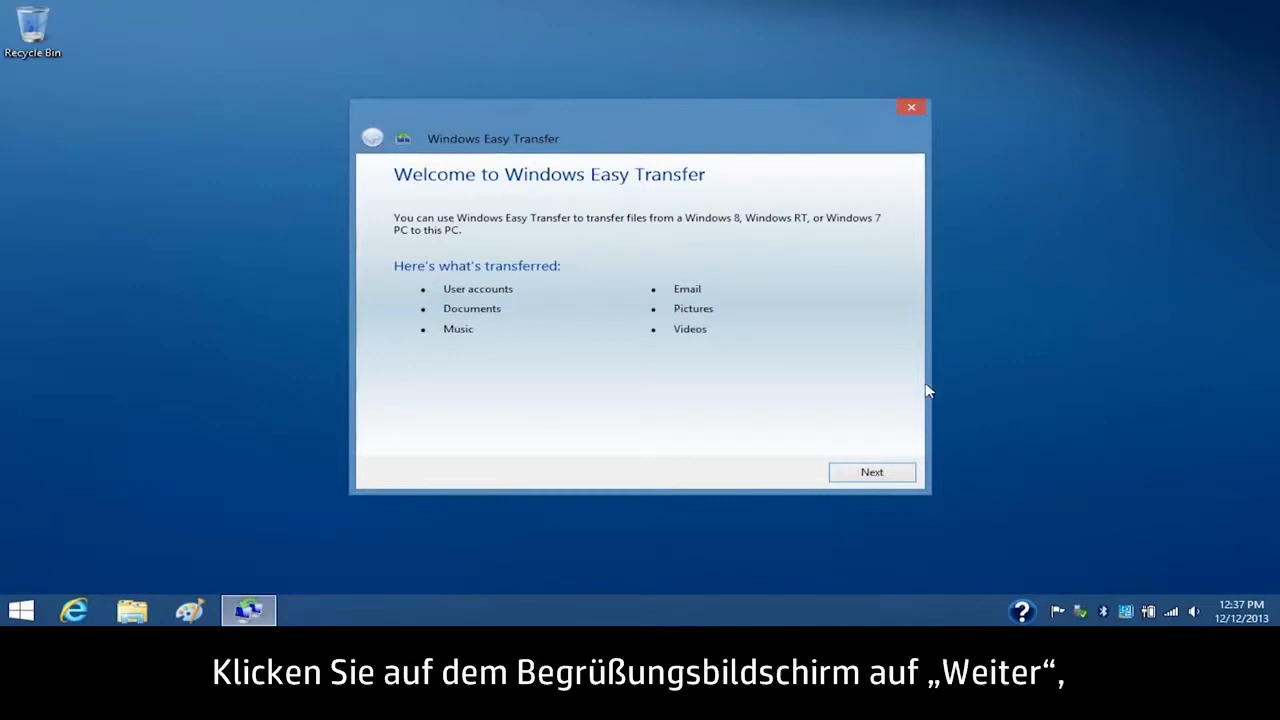
left_click(872, 472)
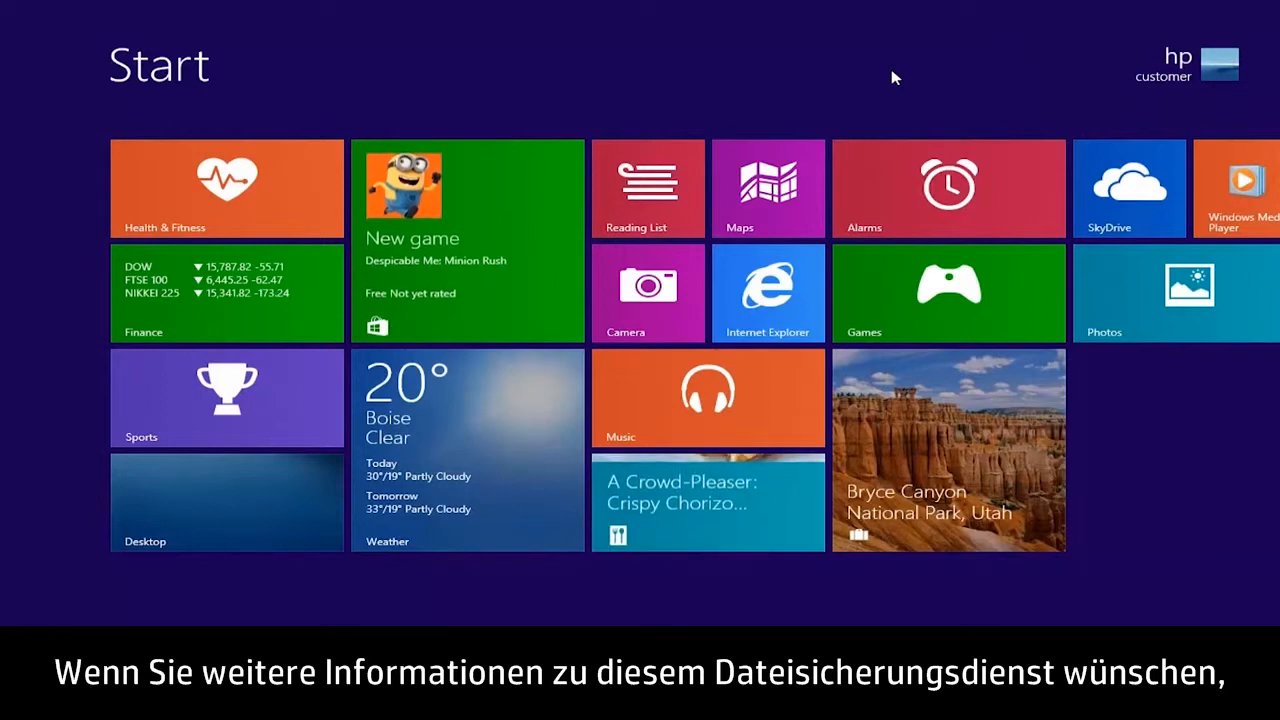
- Search the Start screen for HP Connected Backup and show its web results
type("HP")
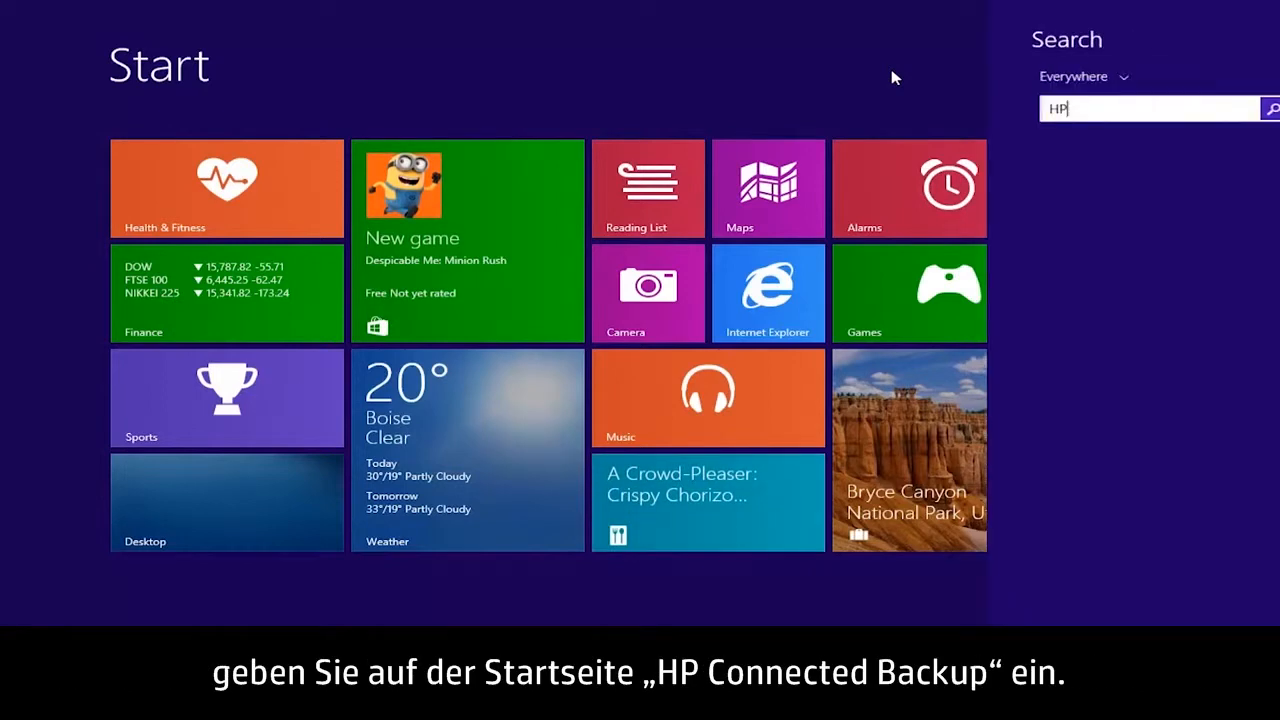
type("Connected Photo")
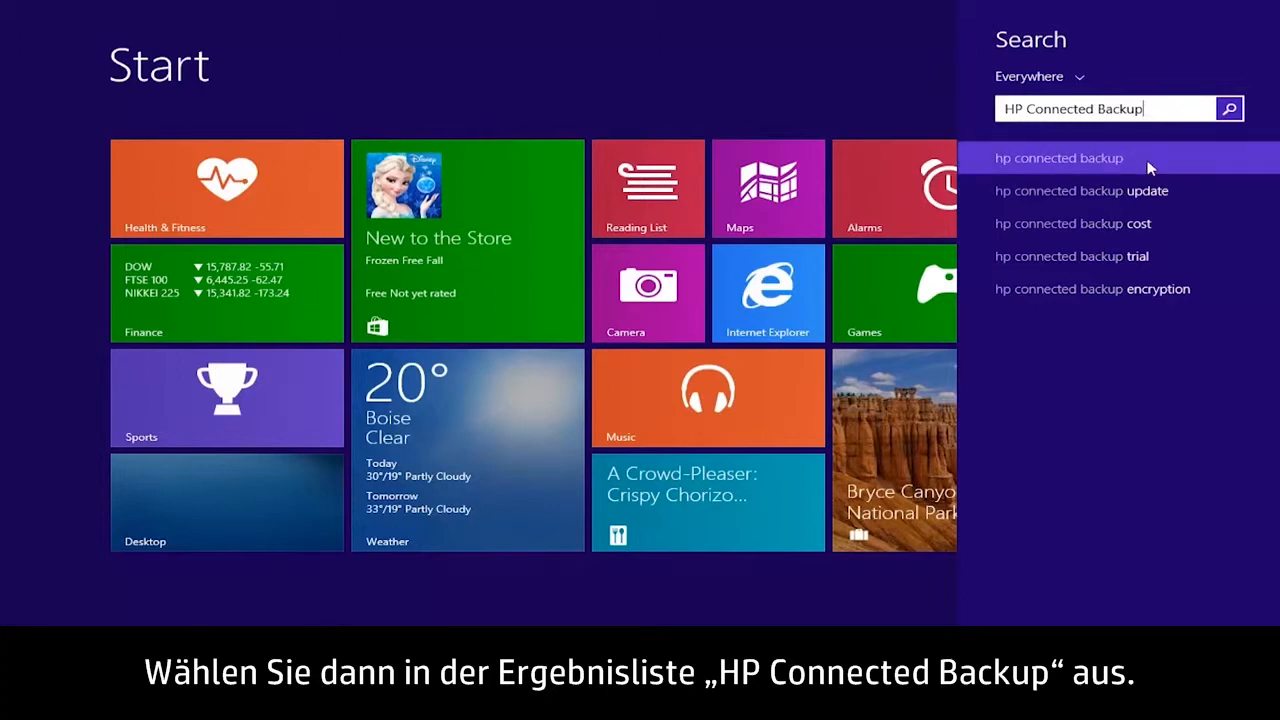
left_click(1058, 158)
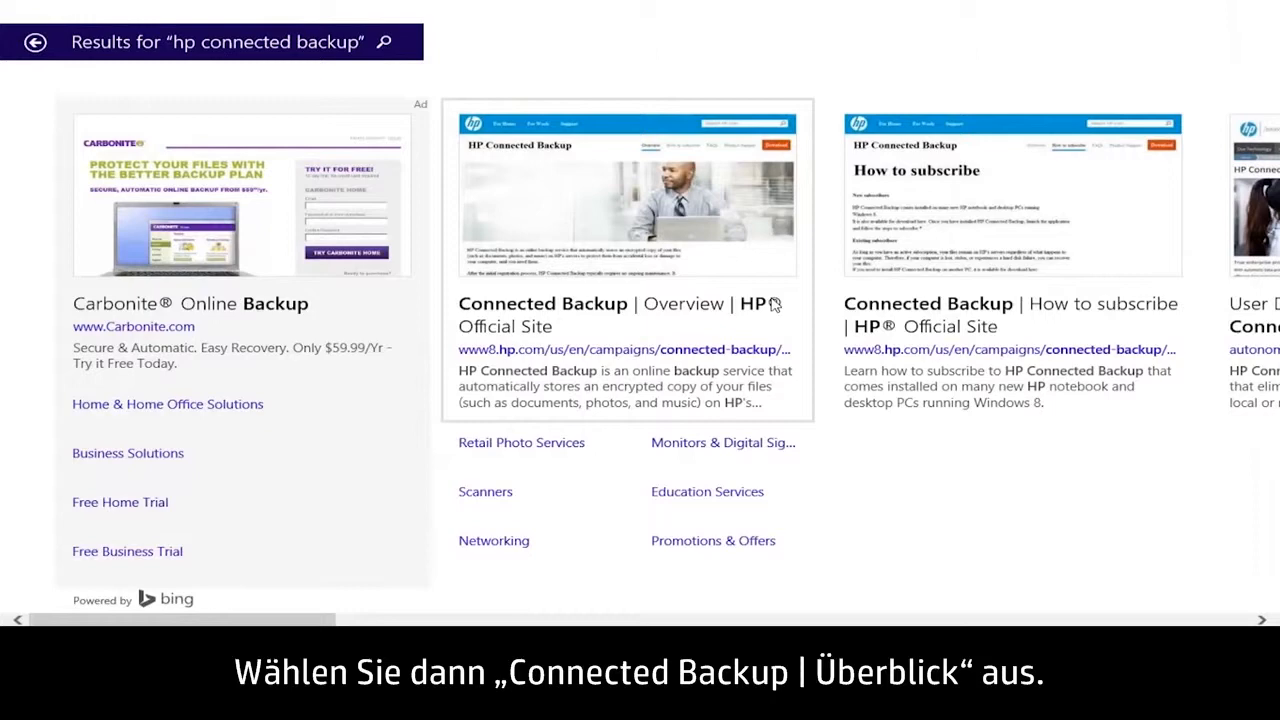
- Open HP's 'Connected Backup | Overview' official site result in Internet Explorer
left_click(620, 304)
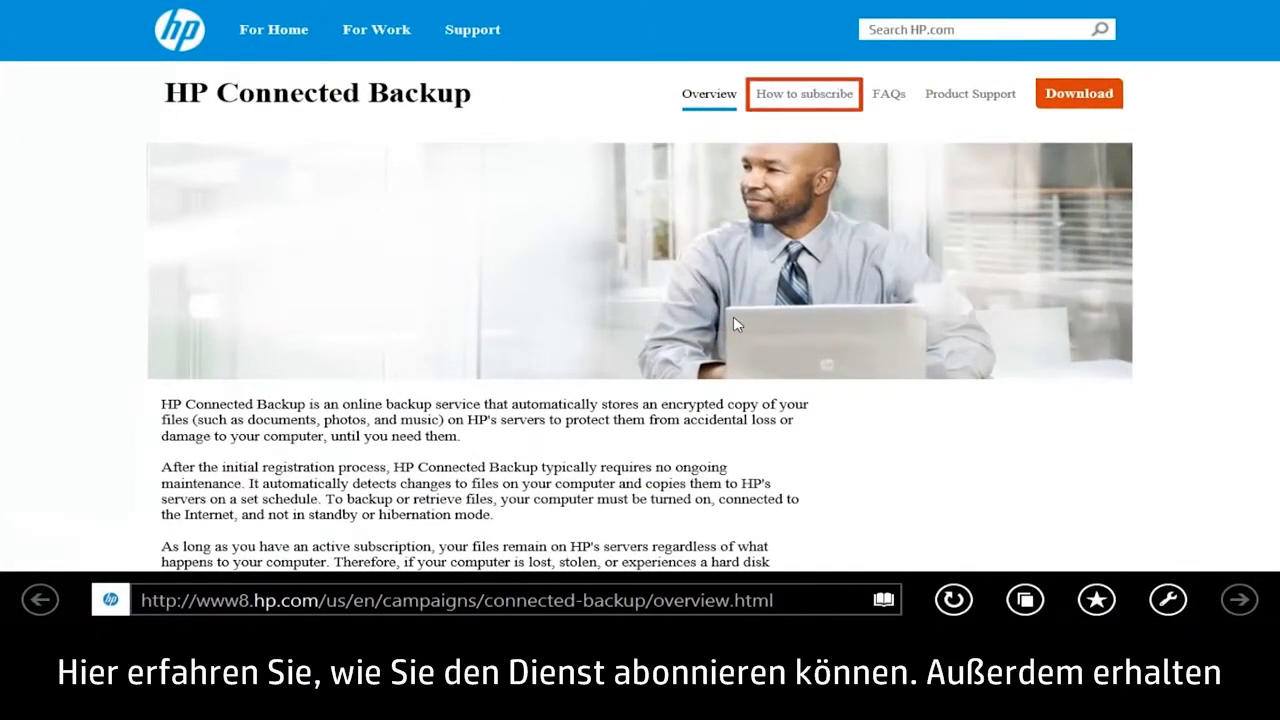
mouse_move(888, 94)
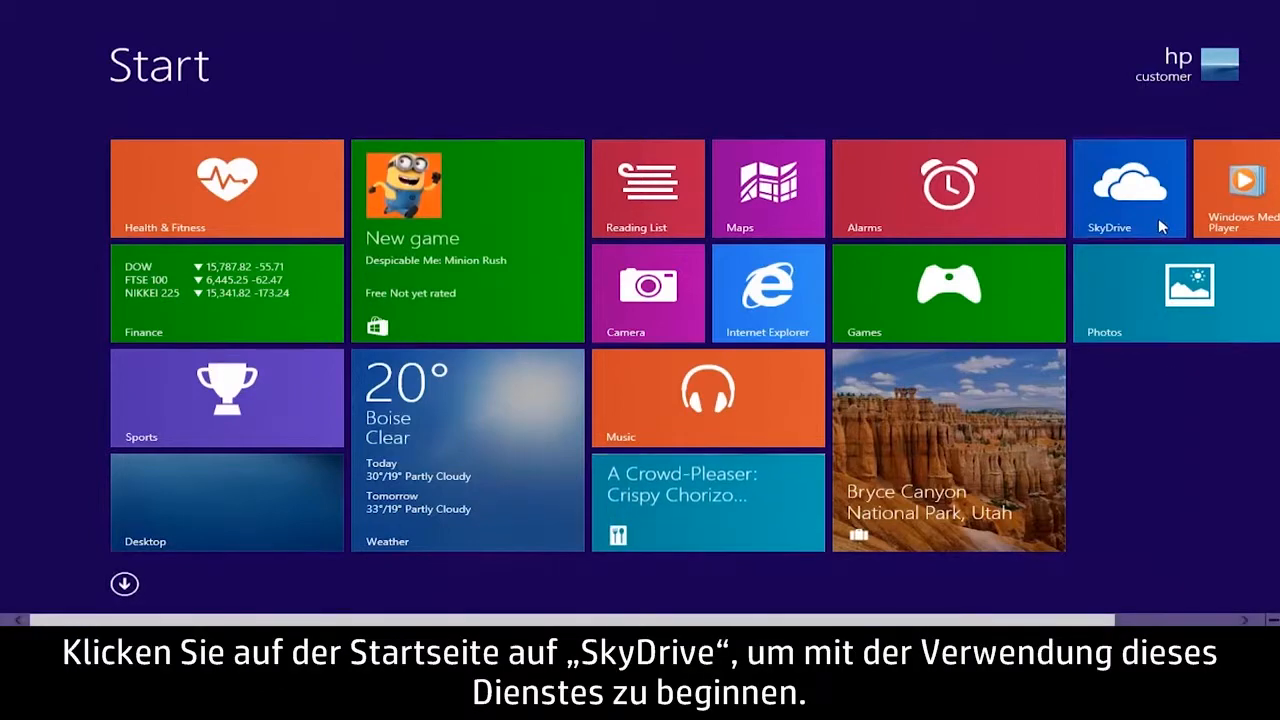
- Open SkyDrive from the Start screen and start adding files from the computer
left_click(1128, 188)
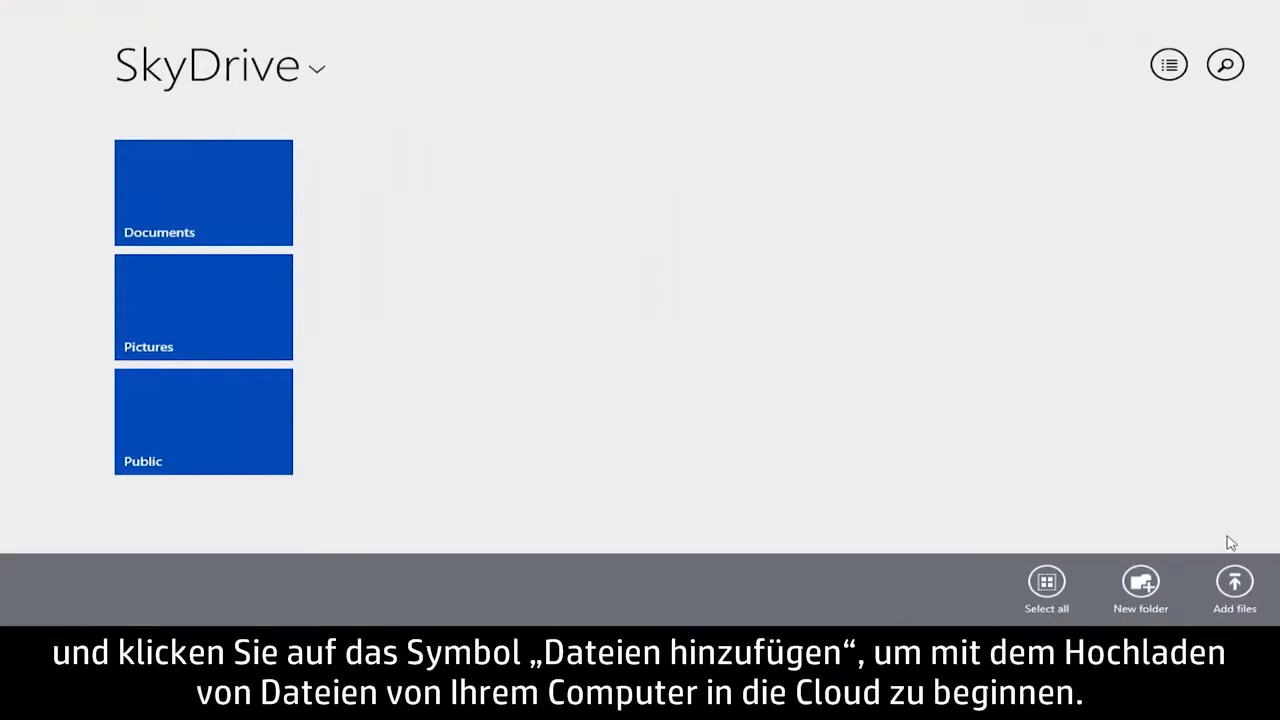
left_click(1234, 582)
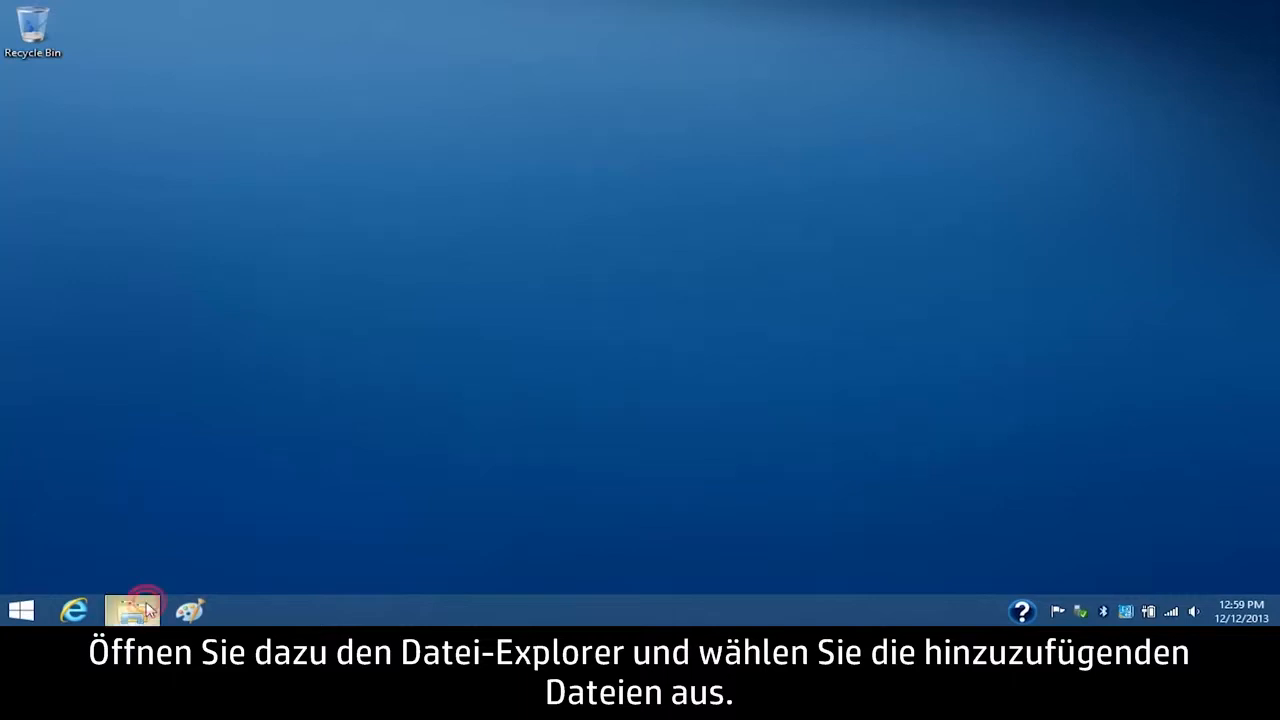
- Copy the Flowers folder from the Pictures library and paste it into SkyDrive's Pictures folder
left_click(132, 610)
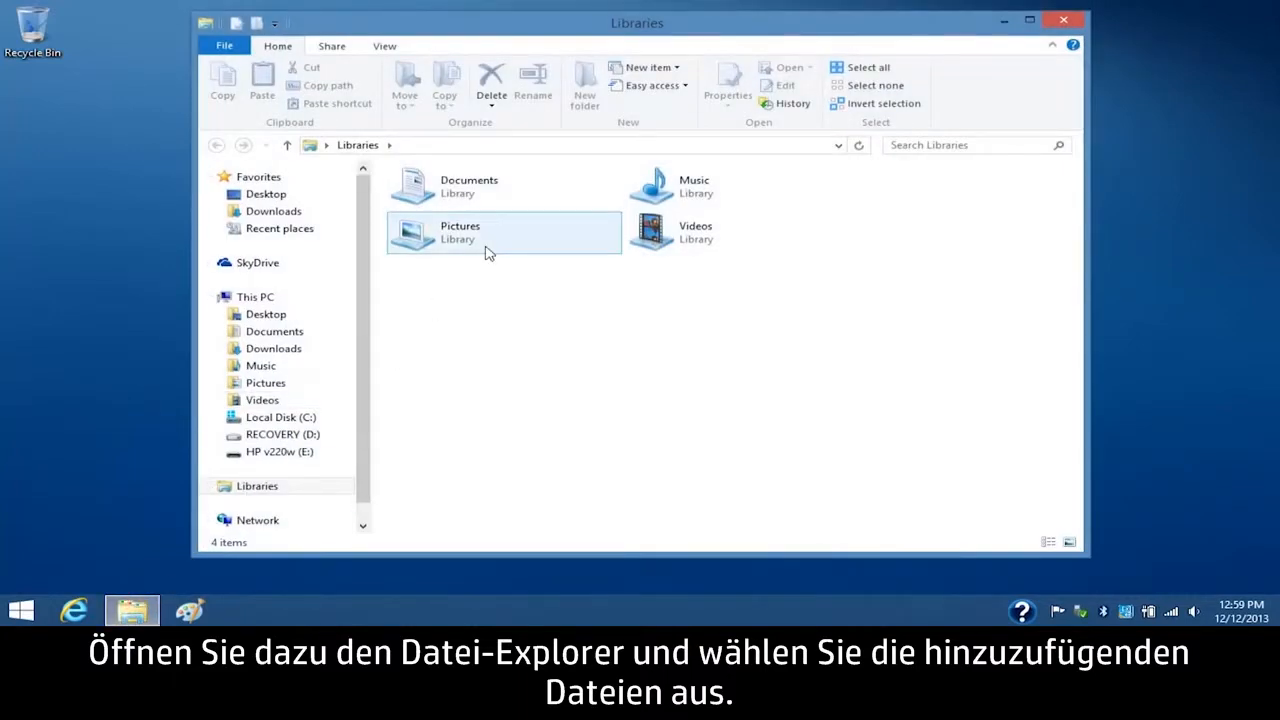
double_click(504, 232)
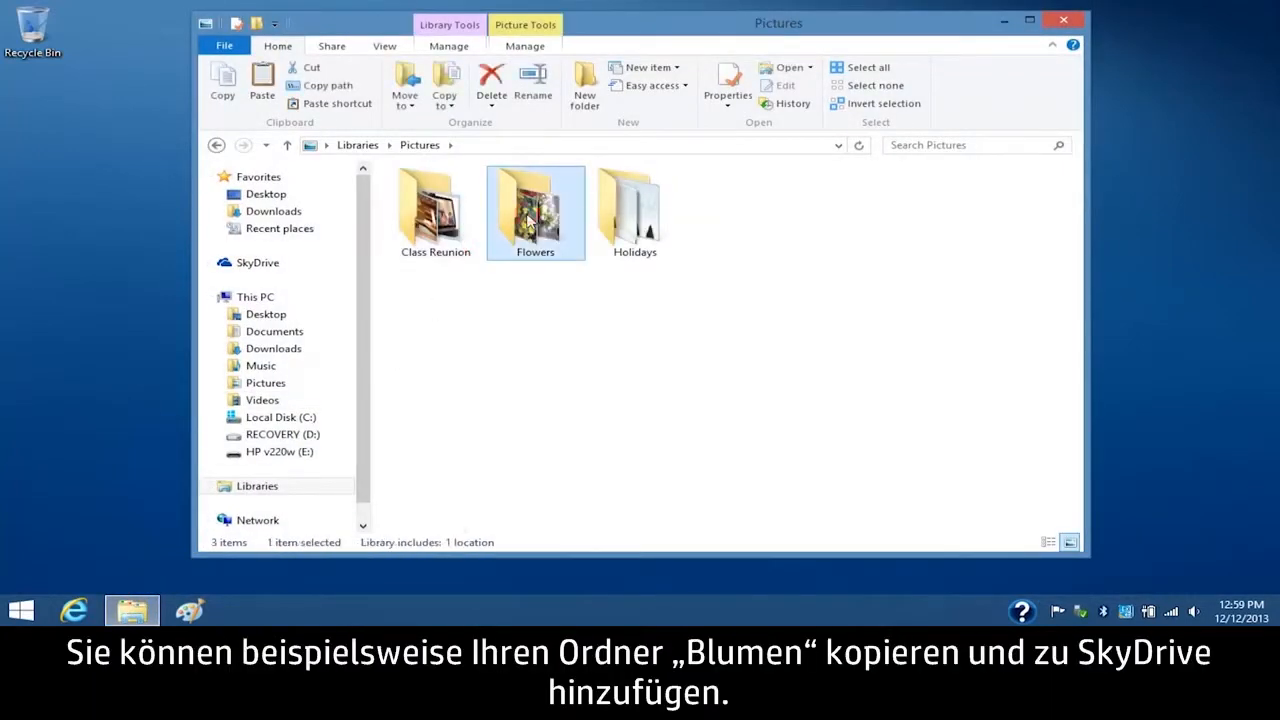
right_click(536, 210)
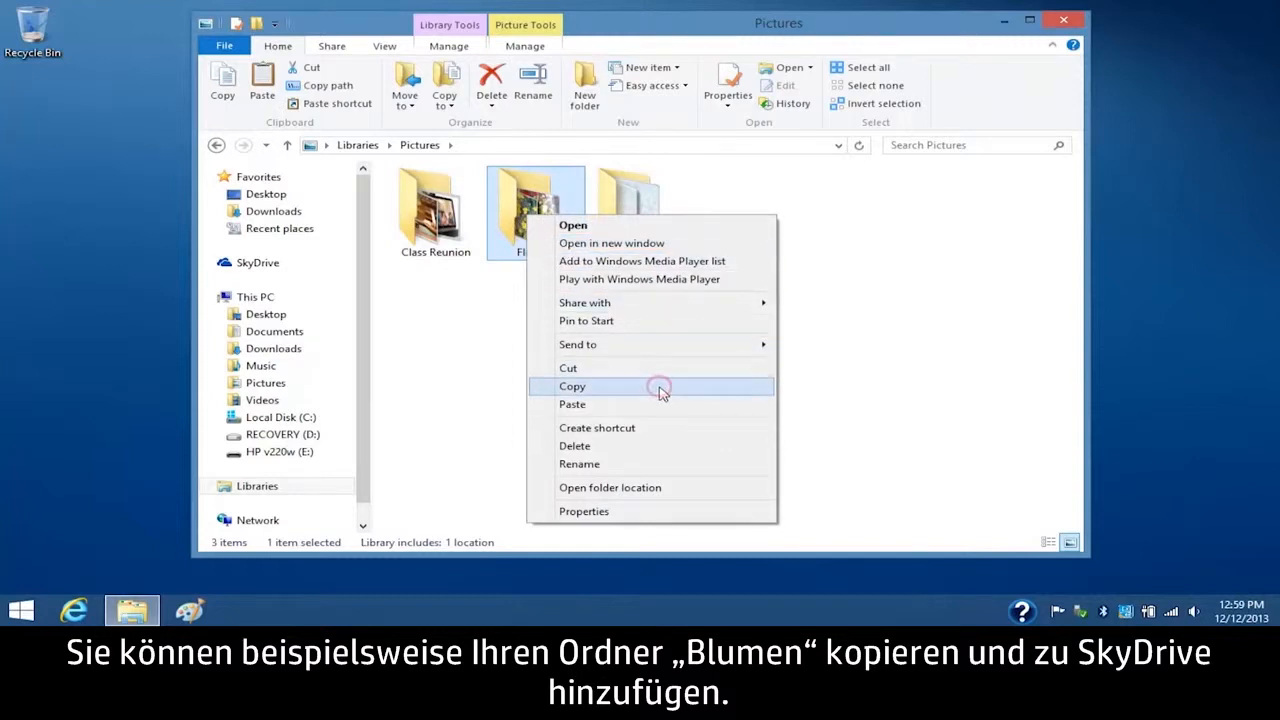
left_click(256, 262)
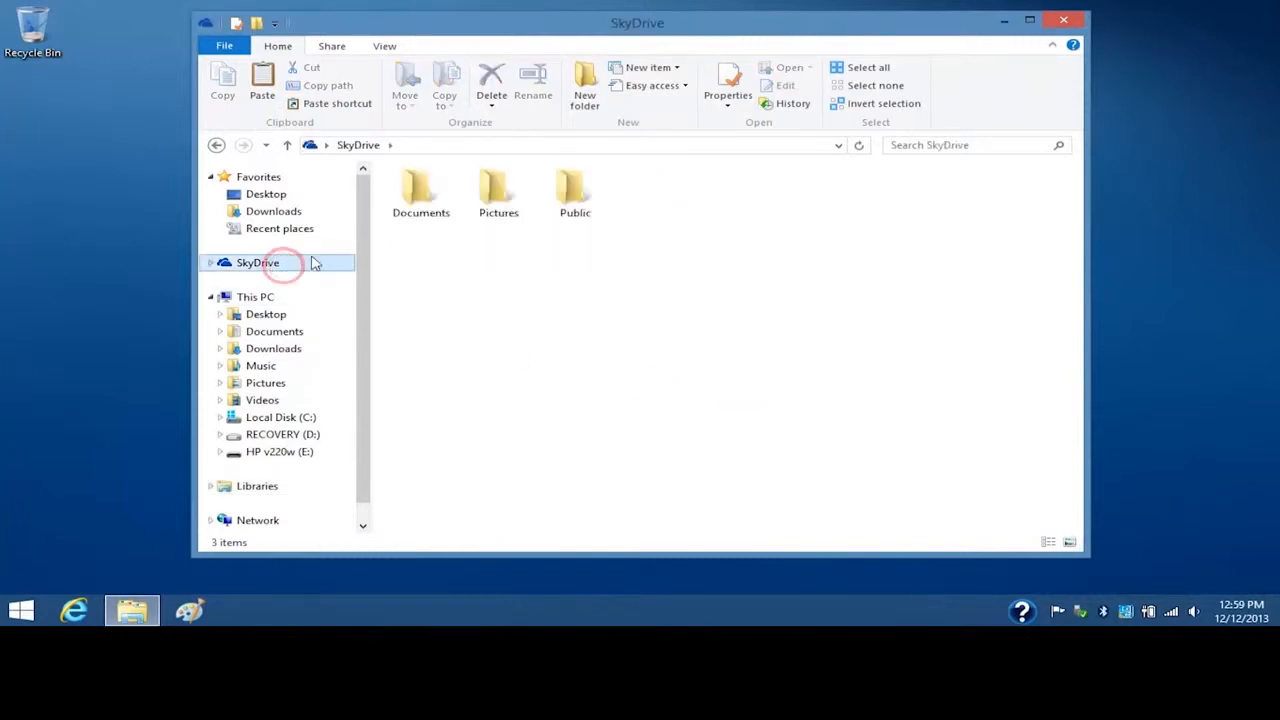
right_click(480, 190)
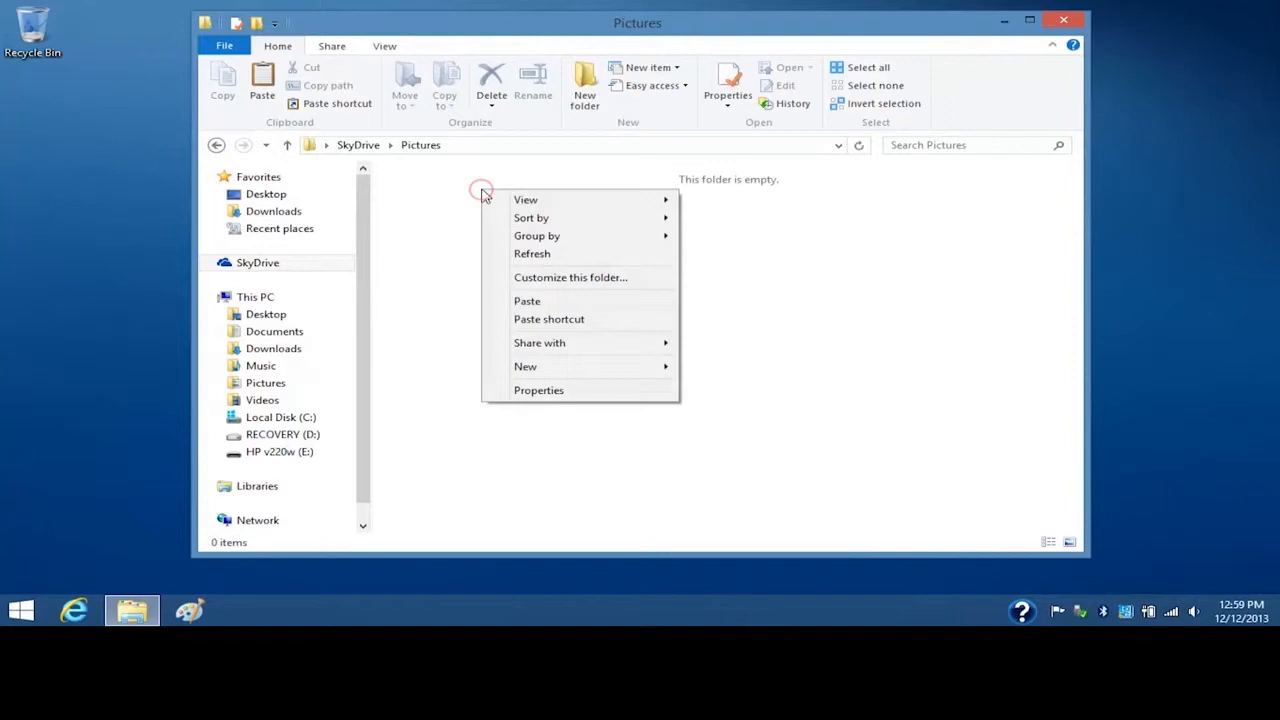